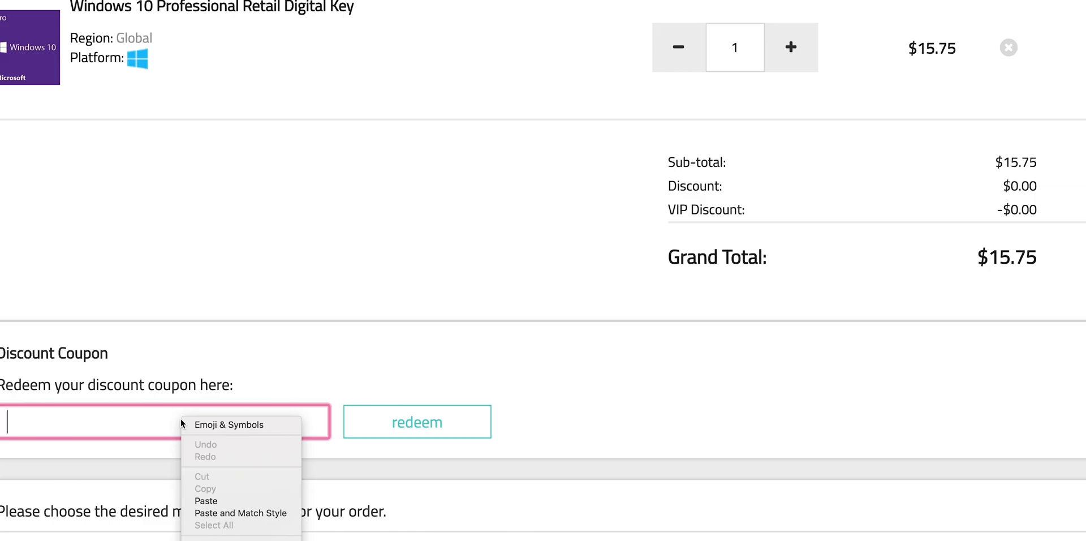
Step: Redeem the pasted discount coupon, cutting the Windows 10 Pro key total from $15.75 to $11.97
{"action": "left_click", "coordinate": [416, 421]}
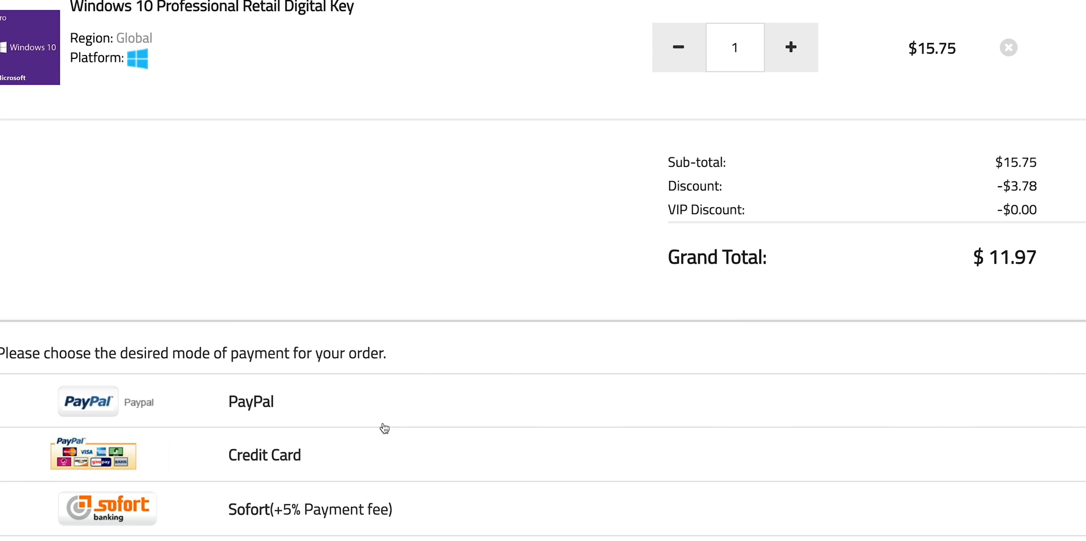